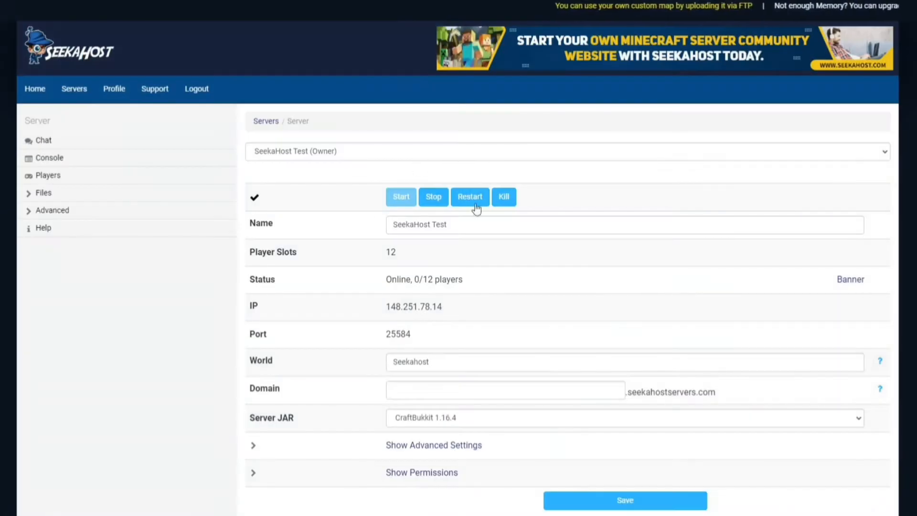
# Stop the server and bring up the installable plugin list under Files.
pyautogui.click(433, 197)
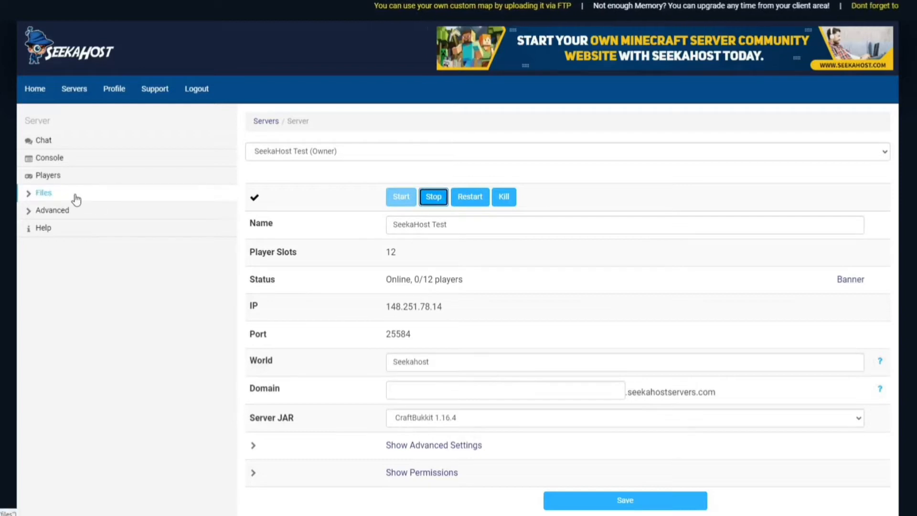
pyautogui.click(43, 192)
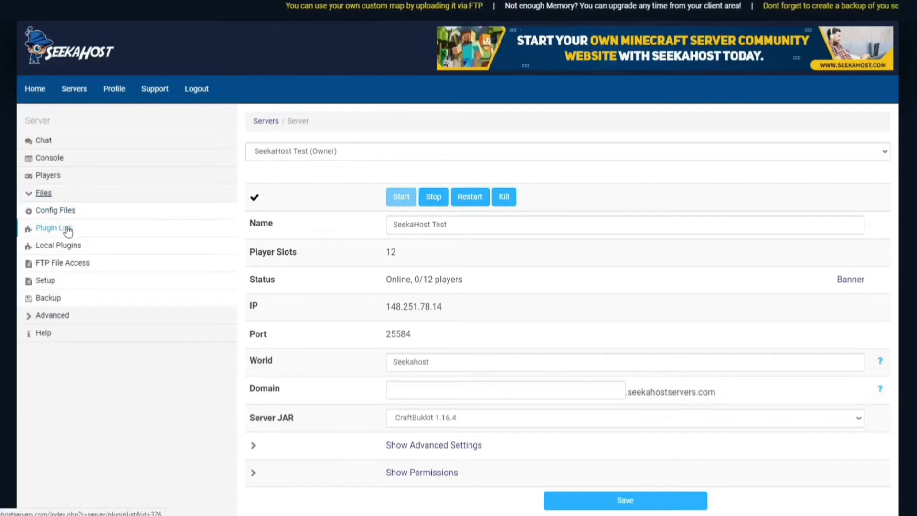
pyautogui.click(54, 228)
pyautogui.write('multi')
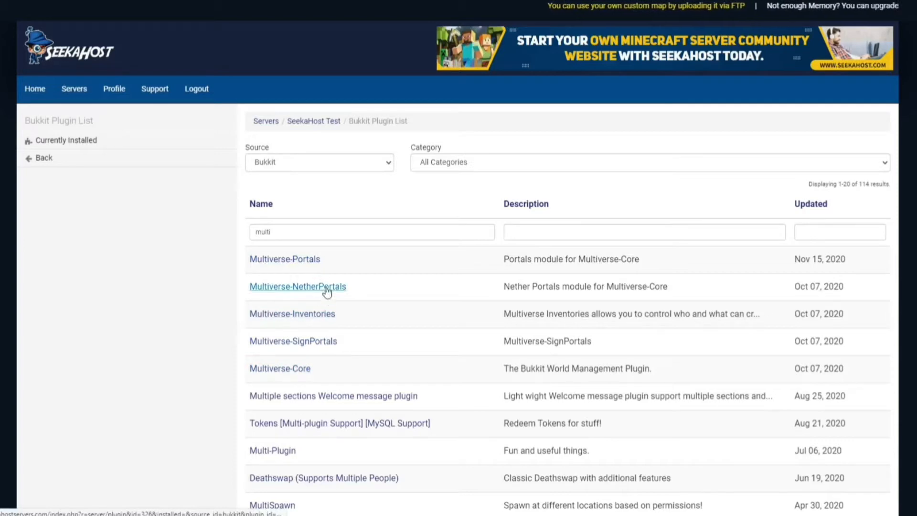
pyautogui.moveTo(336, 311)
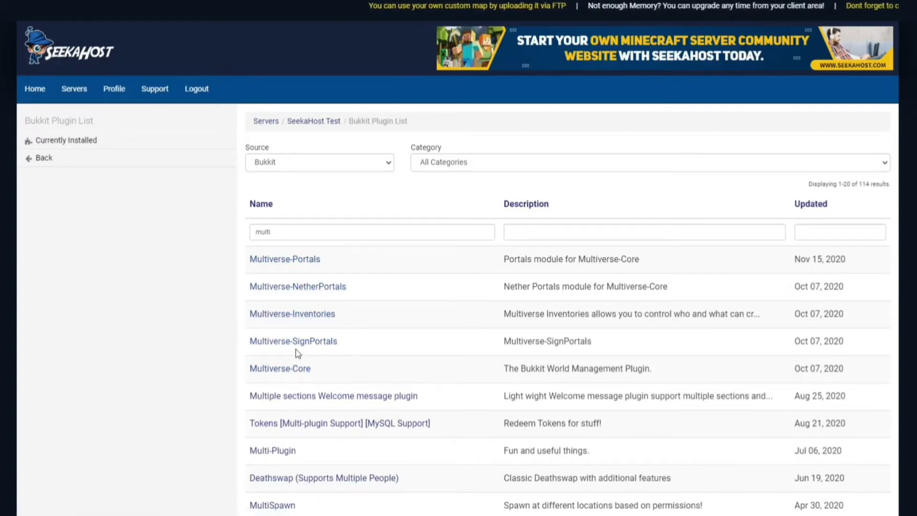
pyautogui.moveTo(280, 368)
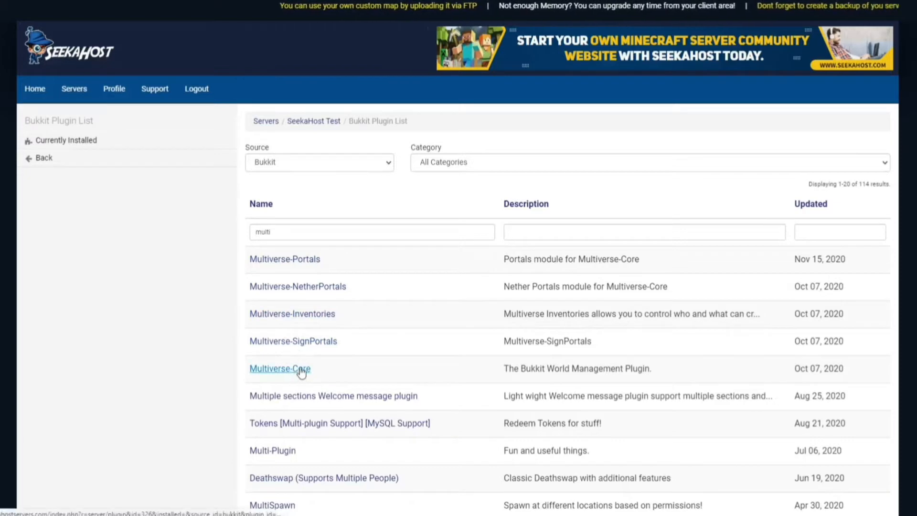
# Install Multiverse-Core 4.2.2 from its plugin page and return to the server's Files.
pyautogui.click(280, 367)
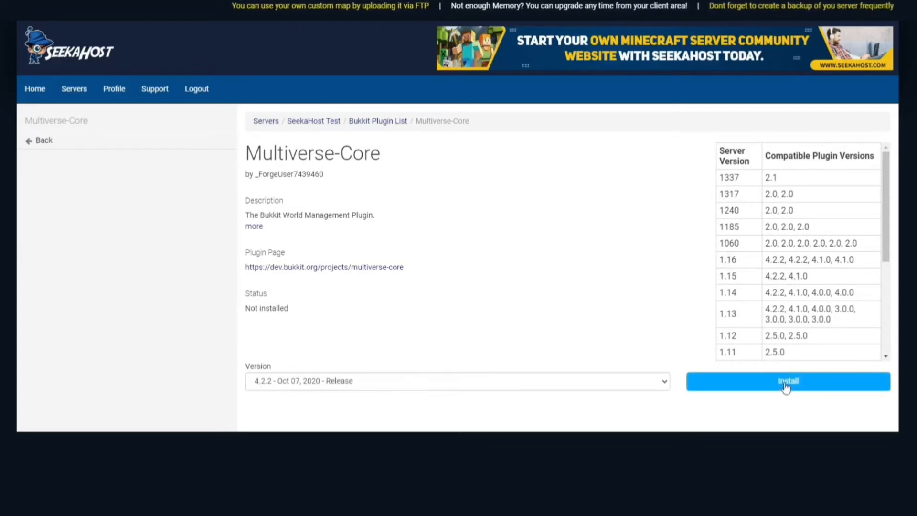
pyautogui.click(787, 382)
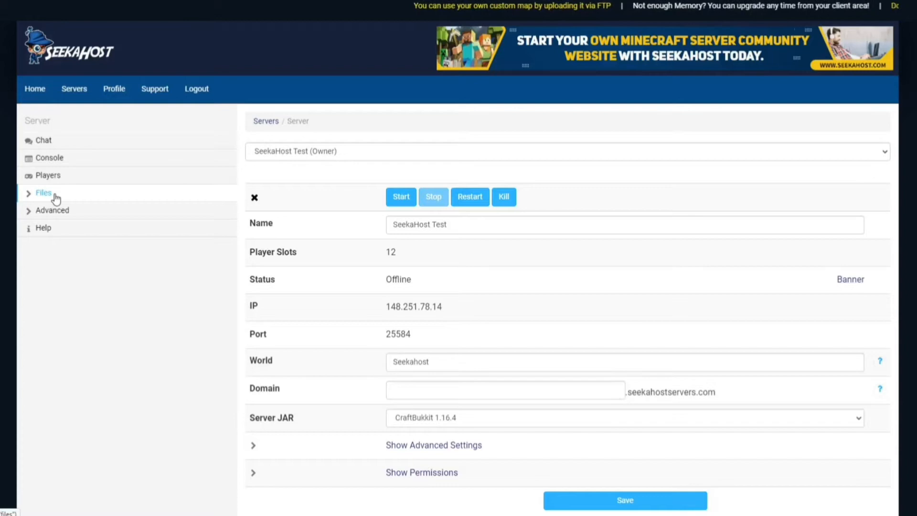
pyautogui.click(43, 193)
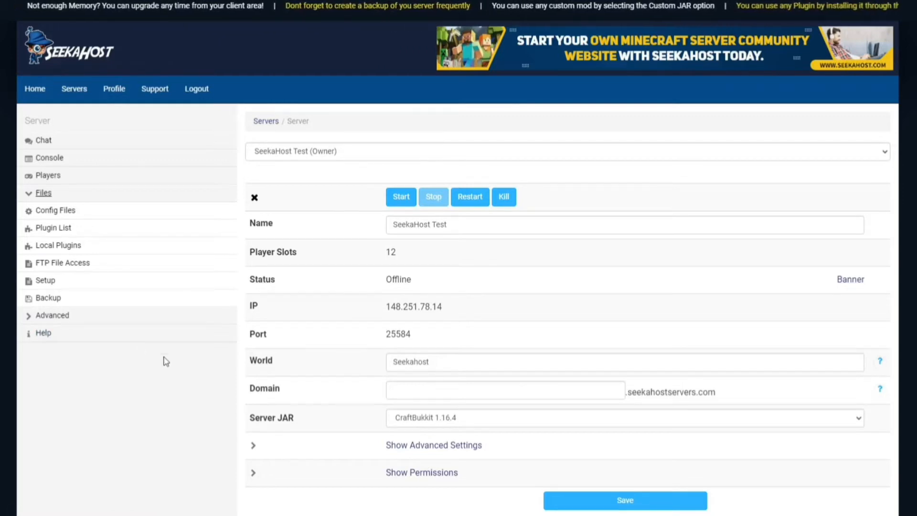
pyautogui.moveTo(401, 197)
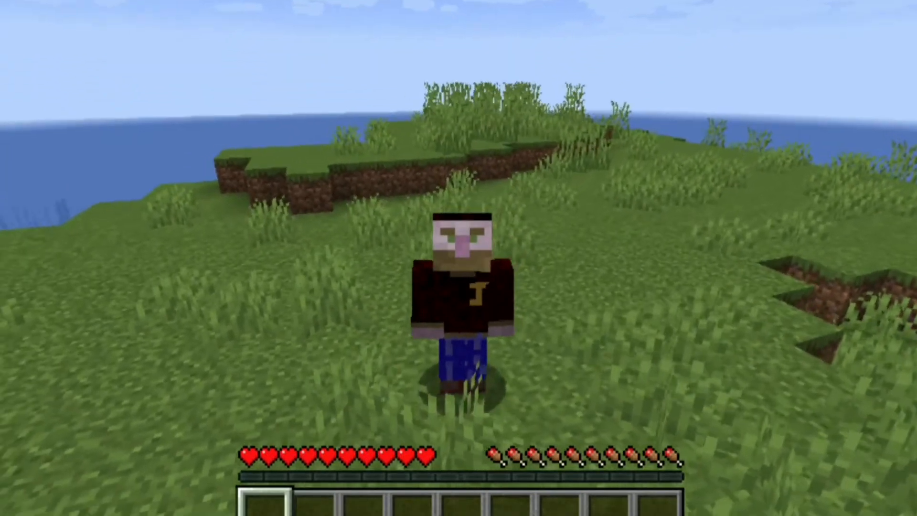
# Run /mv create minigames normal in chat to create the minigames world.
pyautogui.write('/me')
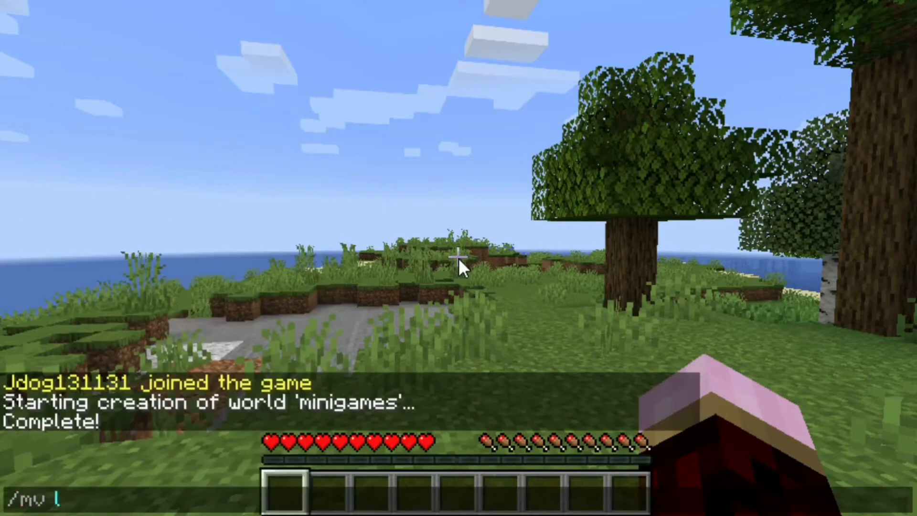
# Run /mv list, teleport to minigames, then teleport back to Seekahost.
pyautogui.press('Enter')
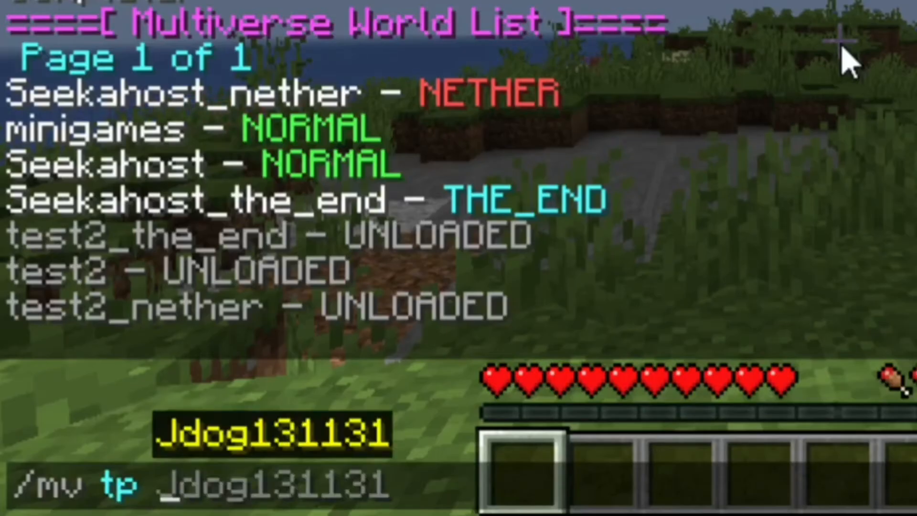
pyautogui.write('minigame')
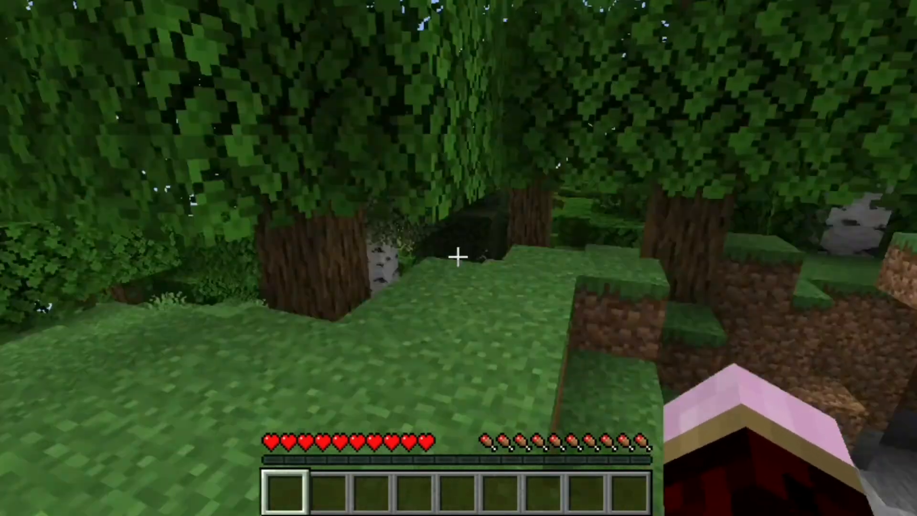
pyautogui.moveTo(459, 258)
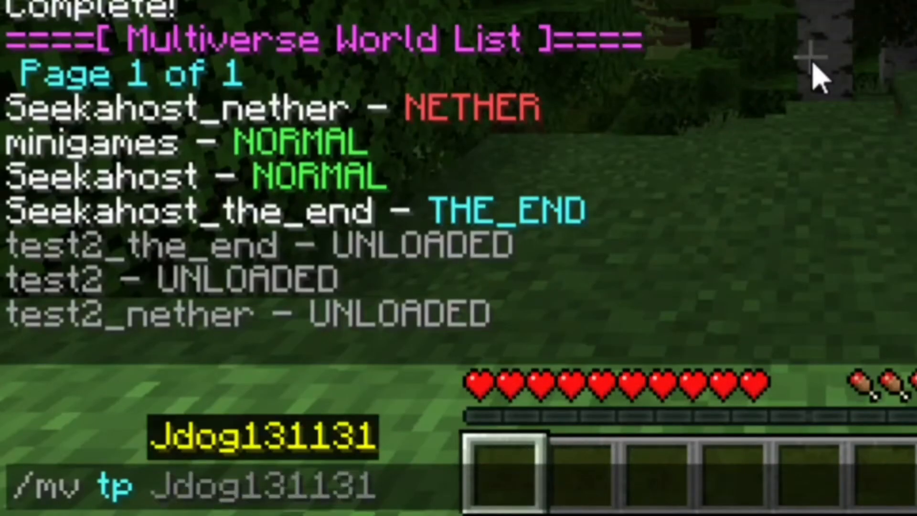
pyautogui.write('Seej')
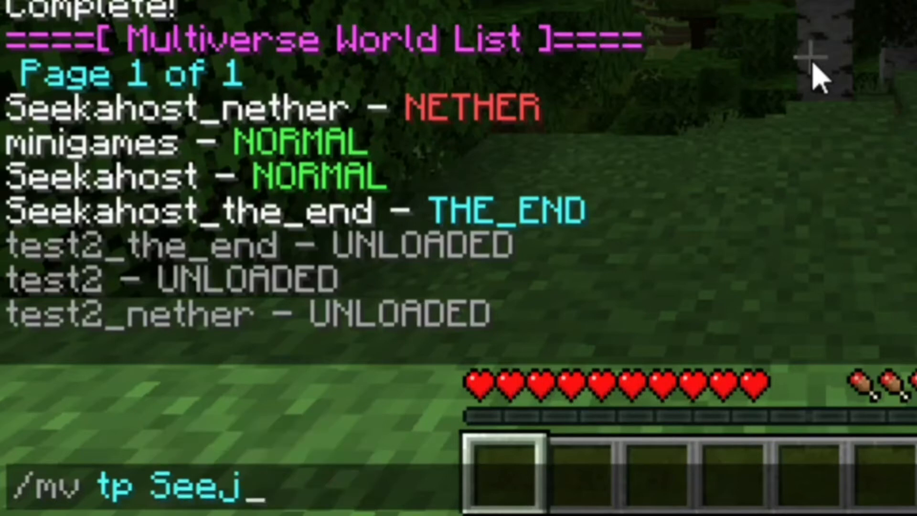
pyautogui.write('Seekaho')
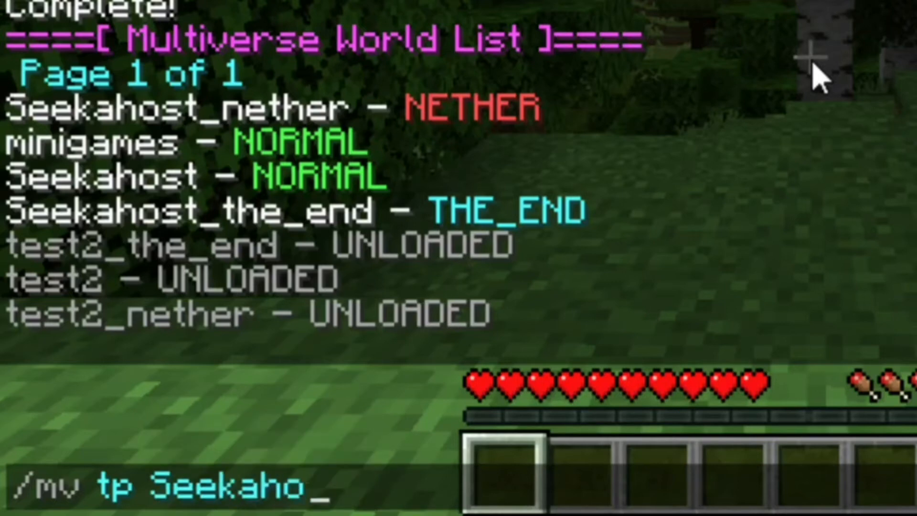
pyautogui.write('st')
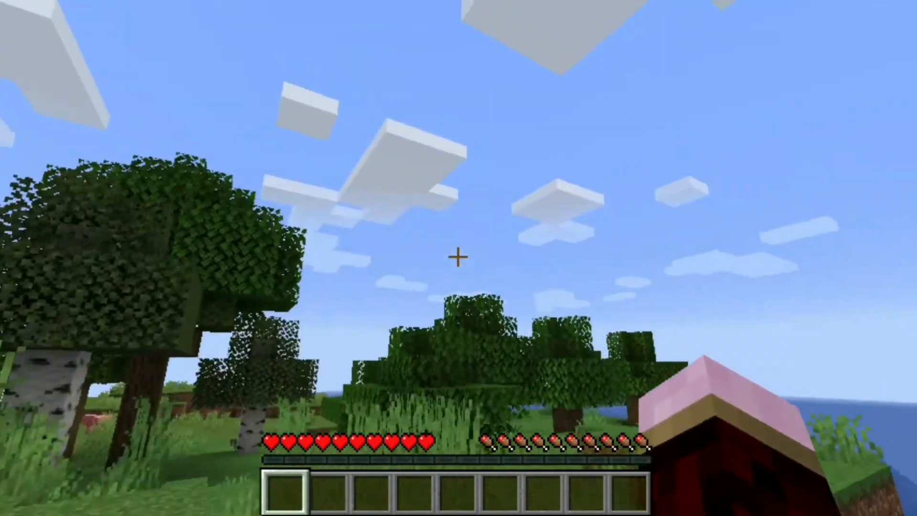
pyautogui.press('2')
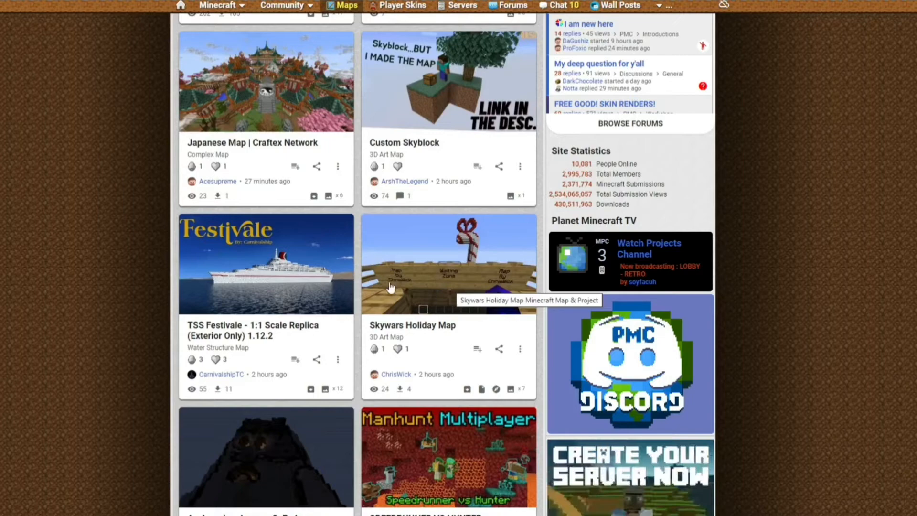
pyautogui.moveTo(468, 271)
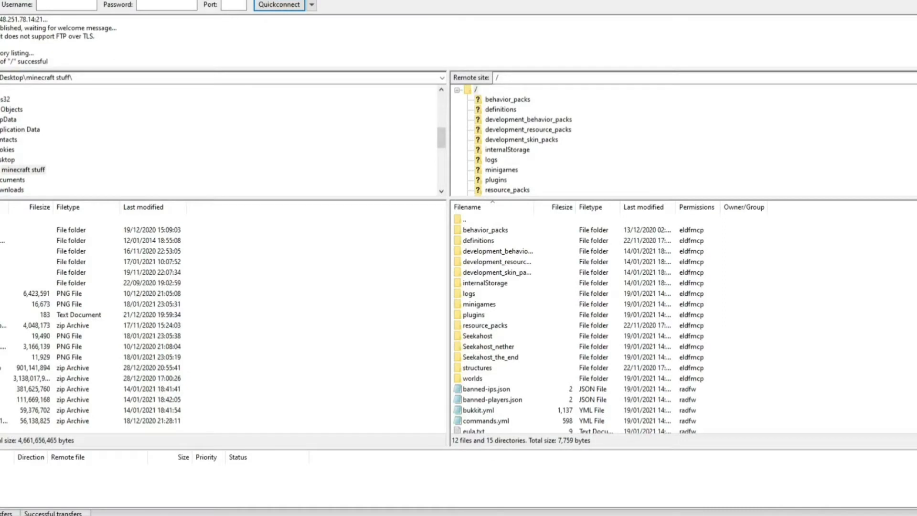
# Select the Seekahost world folder in FileZilla's remote listing beside minigames and plugins.
pyautogui.click(88, 251)
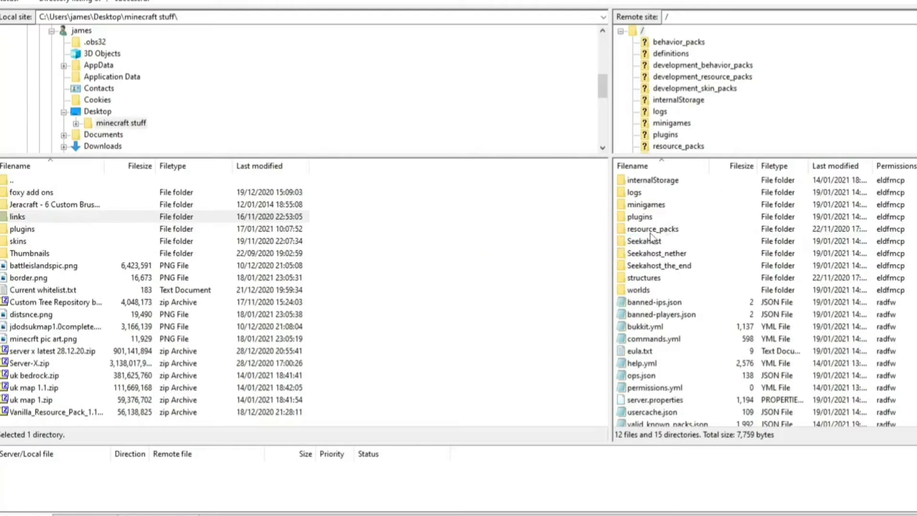
pyautogui.click(644, 241)
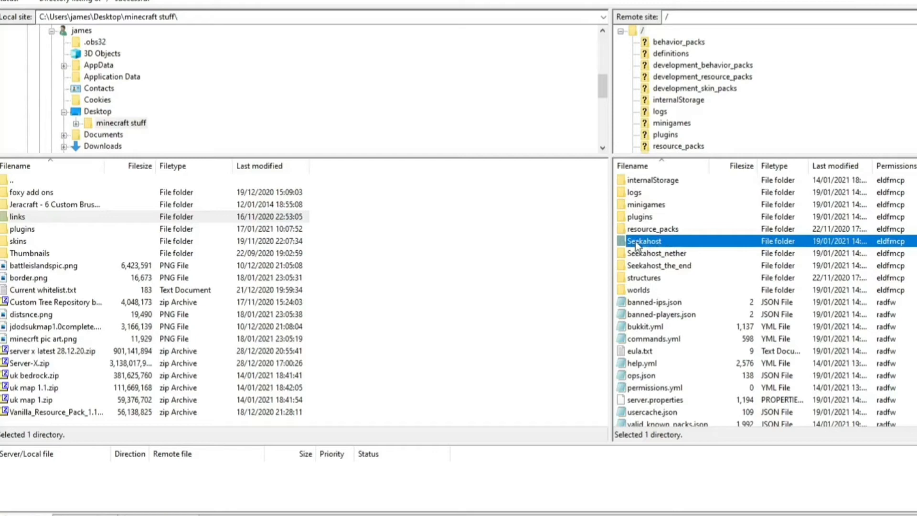
pyautogui.moveTo(639, 248)
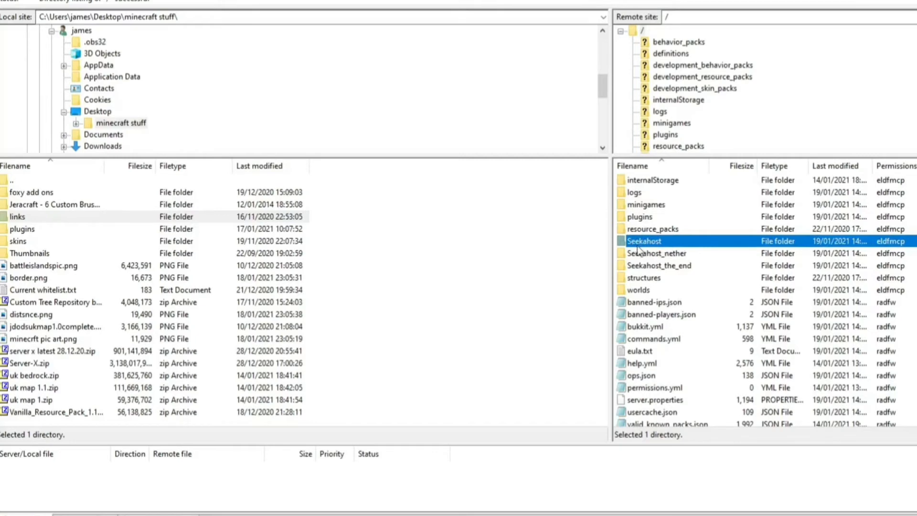
pyautogui.moveTo(665, 249)
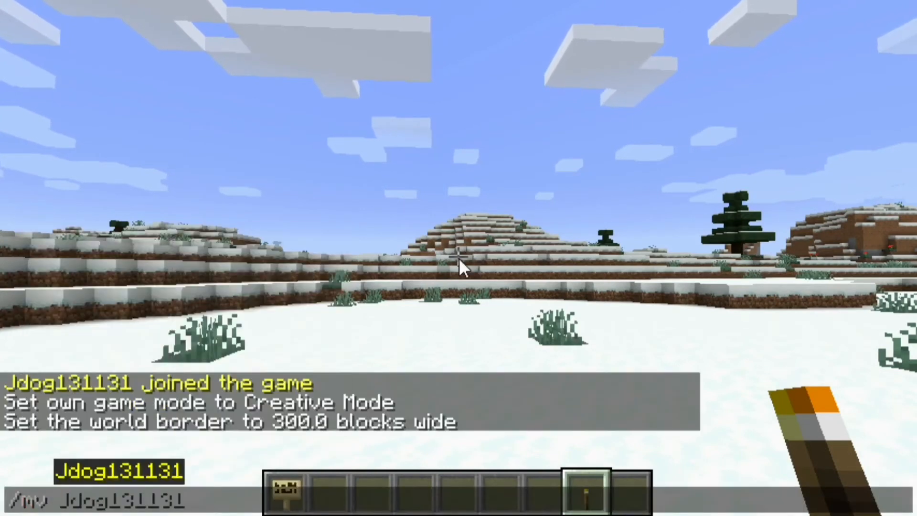
# Type an /mv import command with the uploaded world folder name in chat.
pyautogui.write('import')
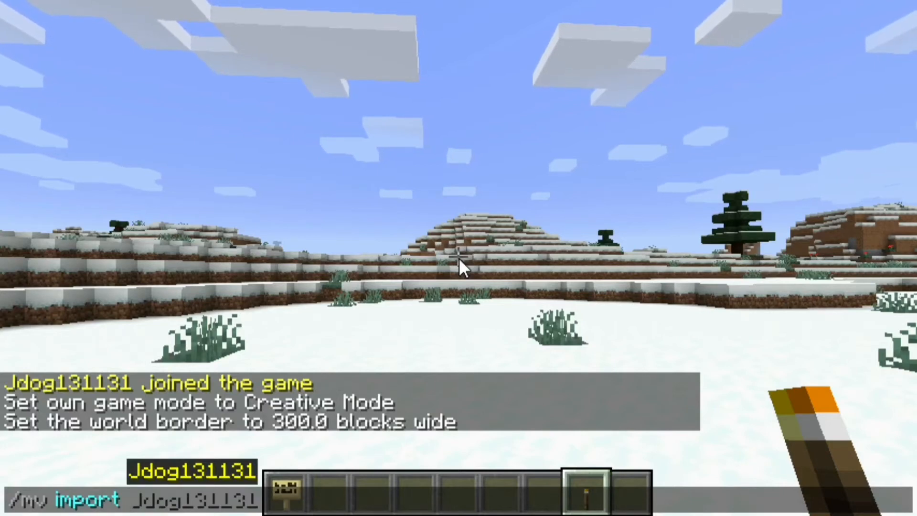
pyautogui.write('Cat')
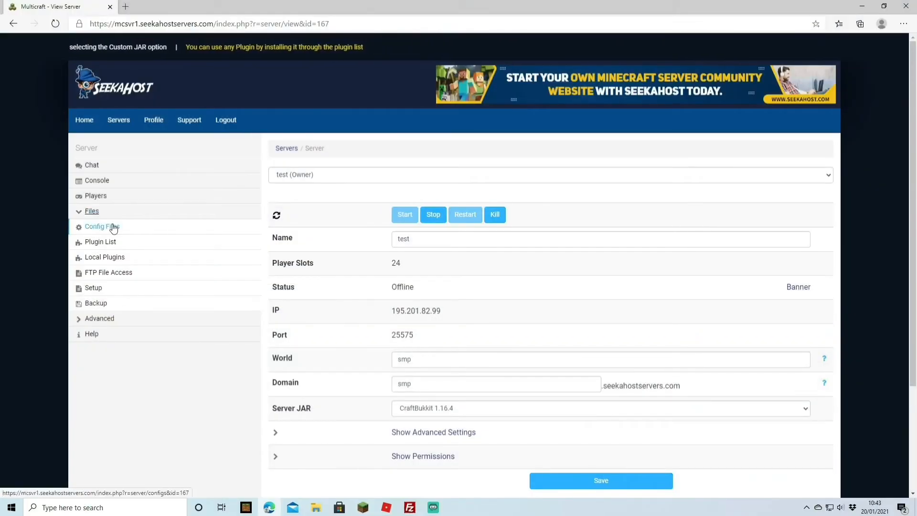
# Open Multiverse-Core's config.yml from Config Files and read through it (firstspawnworld smp).
pyautogui.click(99, 227)
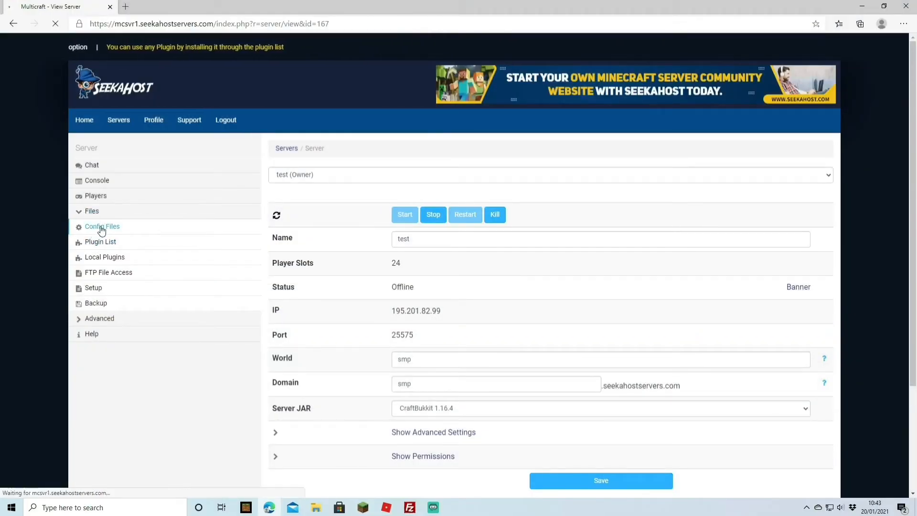
pyautogui.click(103, 227)
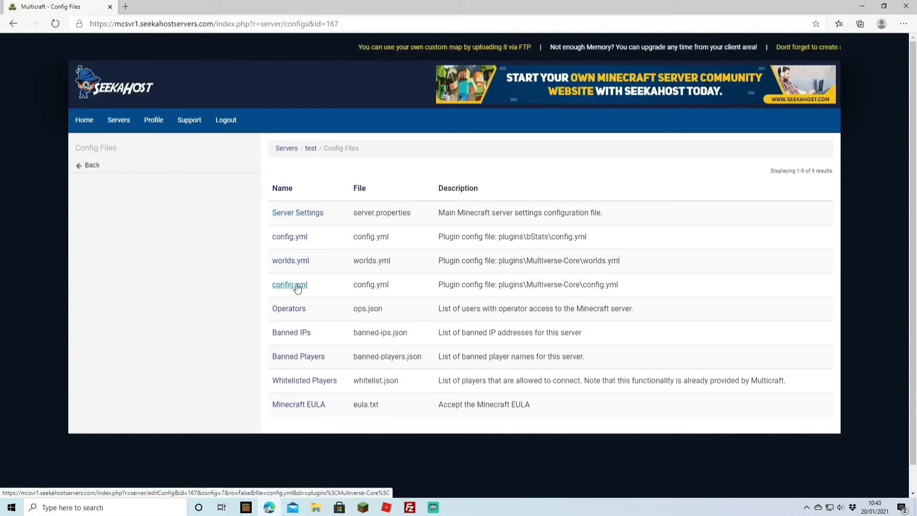
pyautogui.click(289, 285)
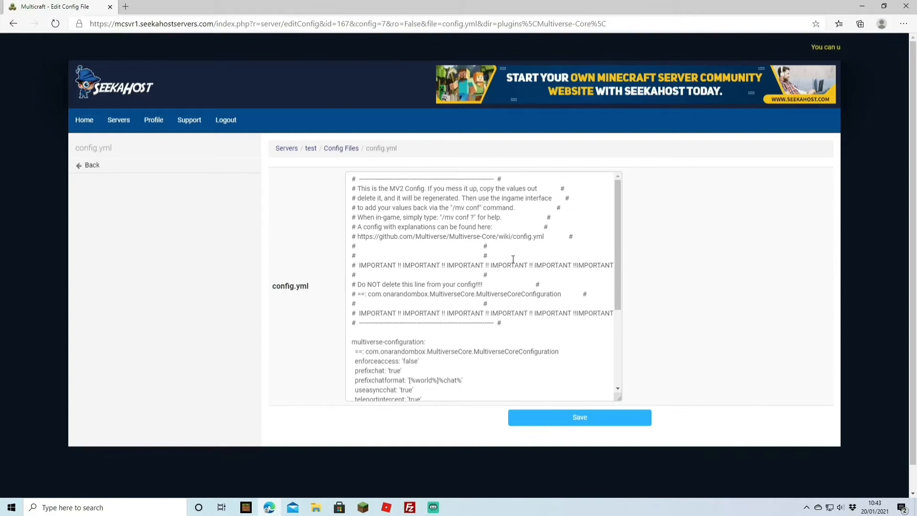
pyautogui.scroll(-3)
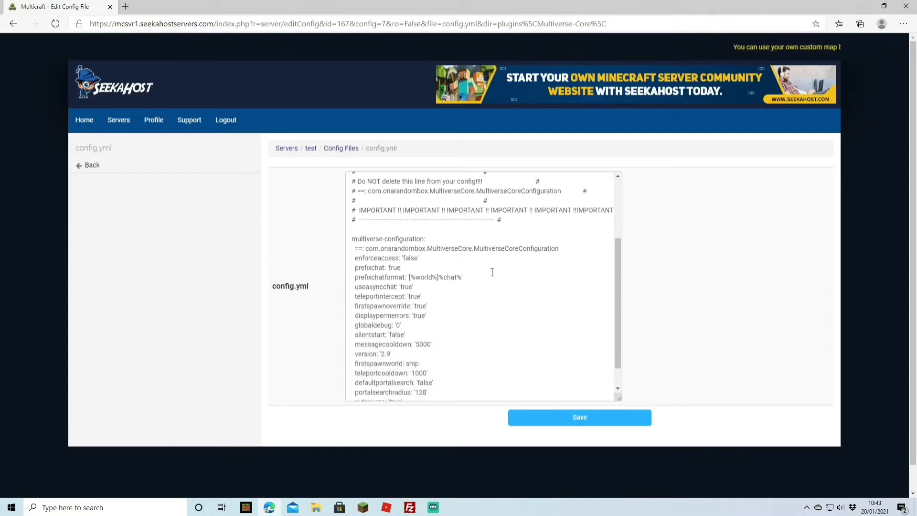
pyautogui.scroll(-3)
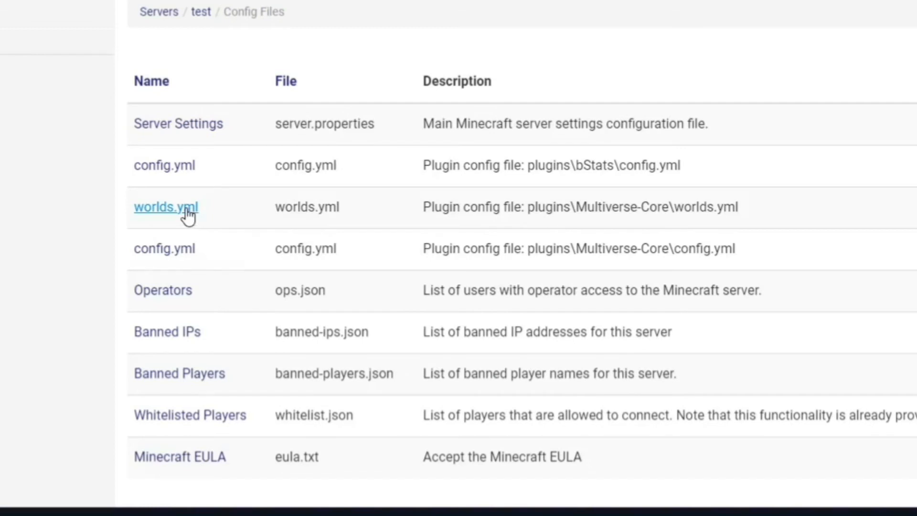
# In worlds.yml set the minigame world's pvp to 'false' and save.
pyautogui.click(166, 206)
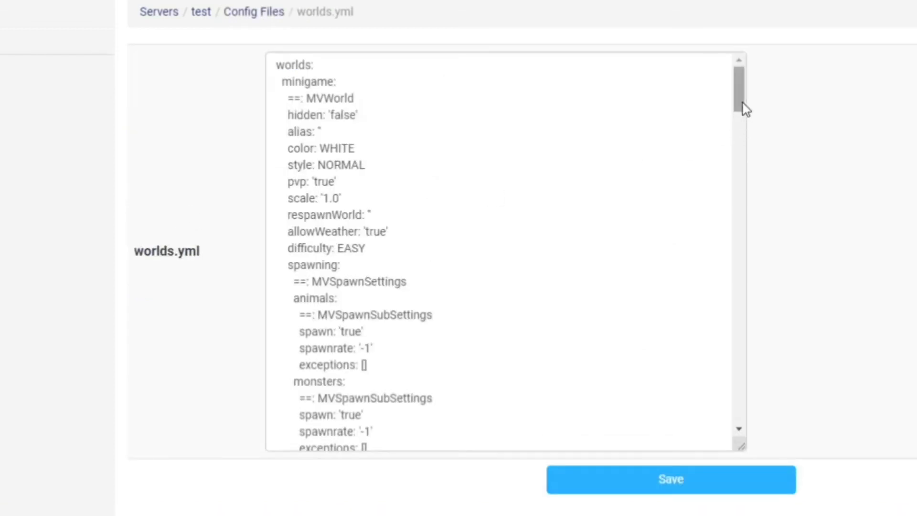
pyautogui.scroll(-3)
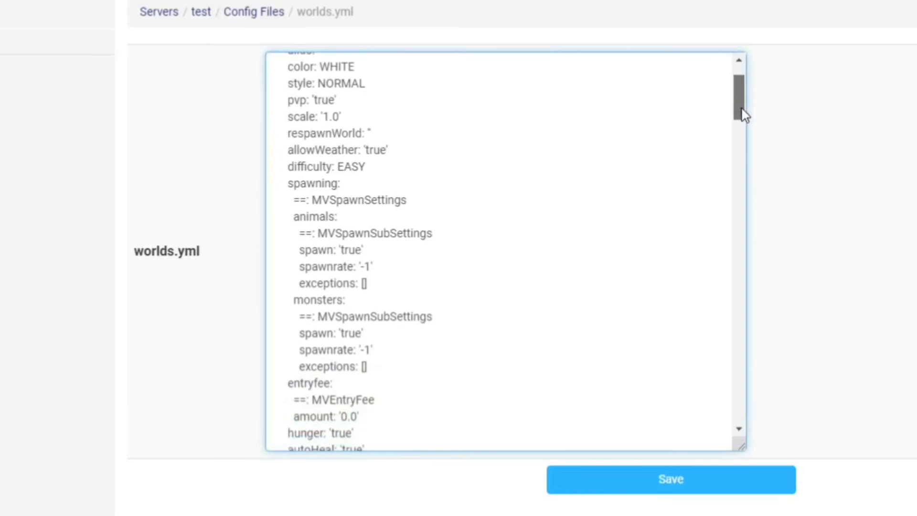
pyautogui.scroll(-3)
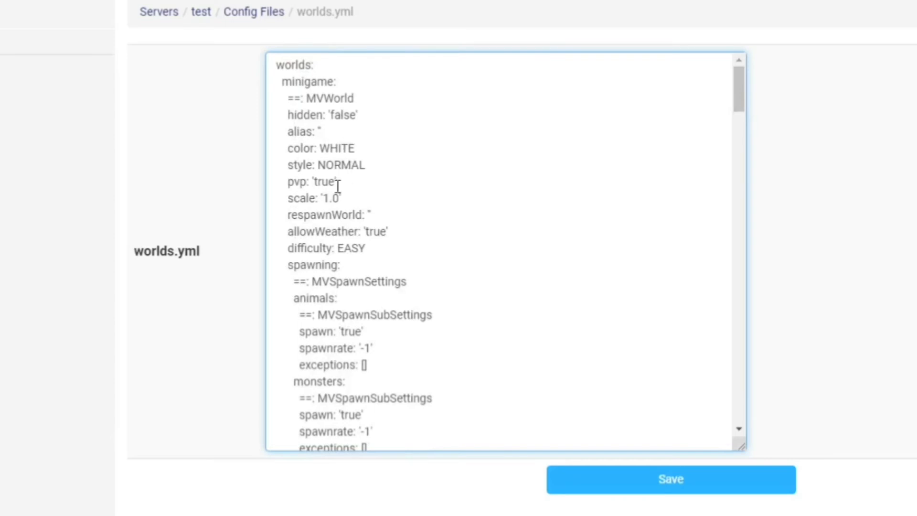
pyautogui.scroll(-3)
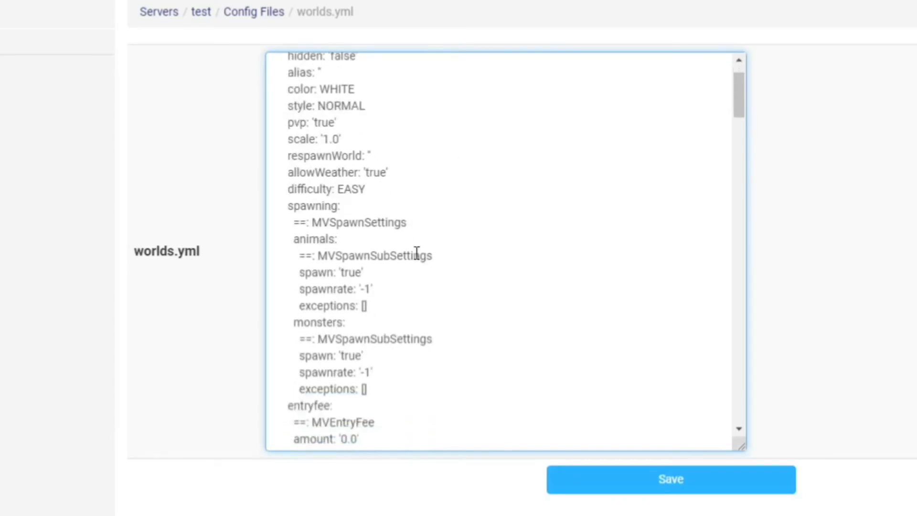
pyautogui.scroll(-3)
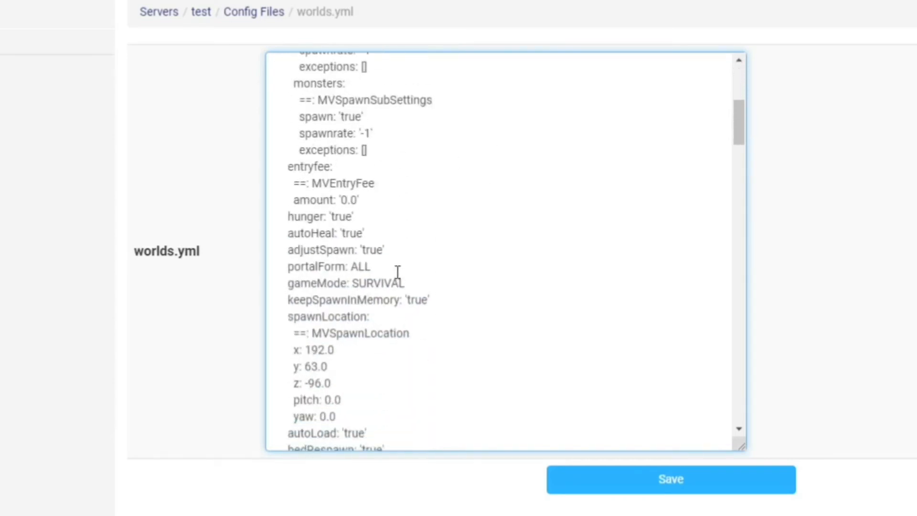
pyautogui.scroll(-3)
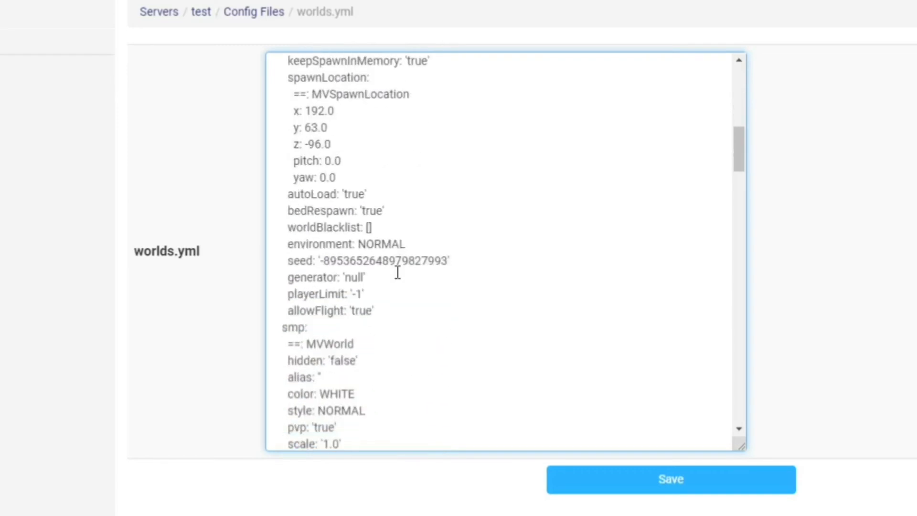
pyautogui.scroll(-3)
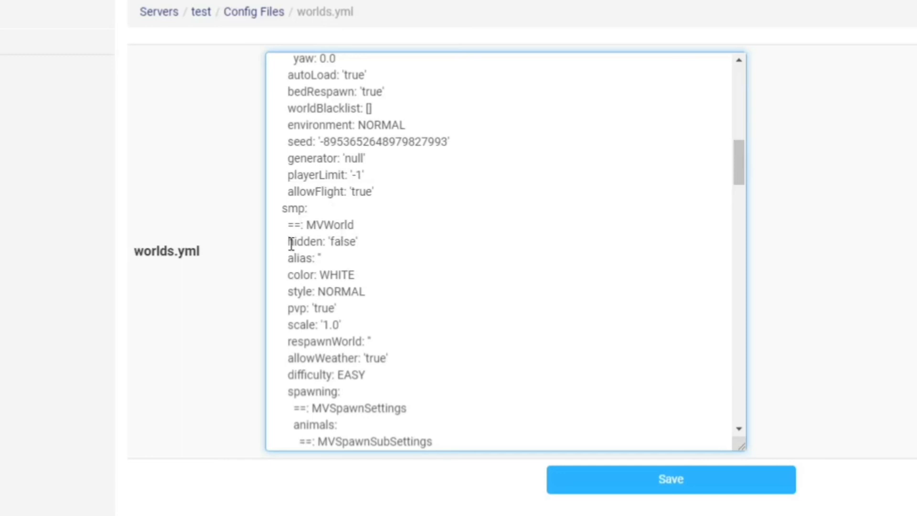
pyautogui.scroll(-3)
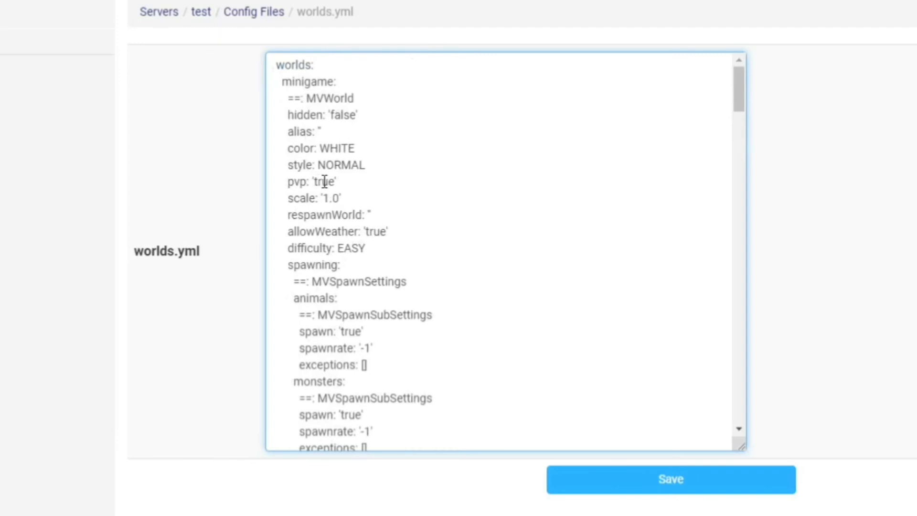
pyautogui.write('f')
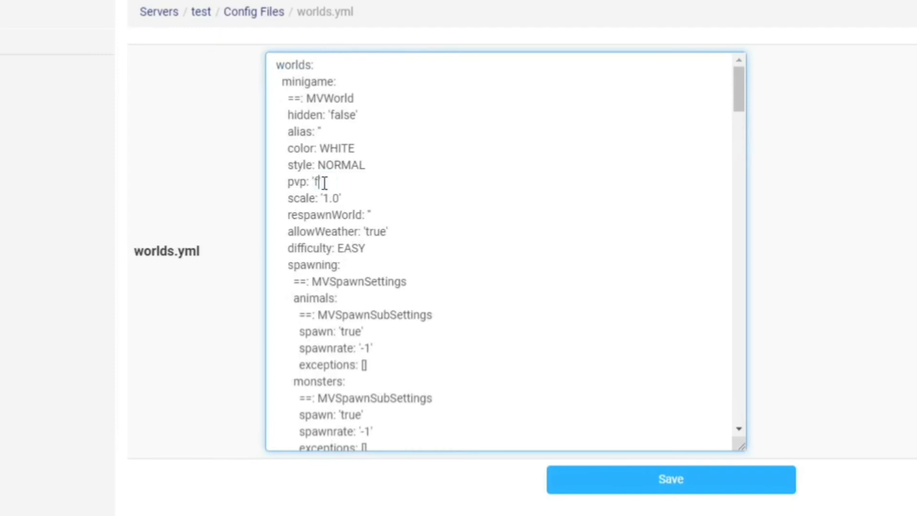
pyautogui.write('alse')
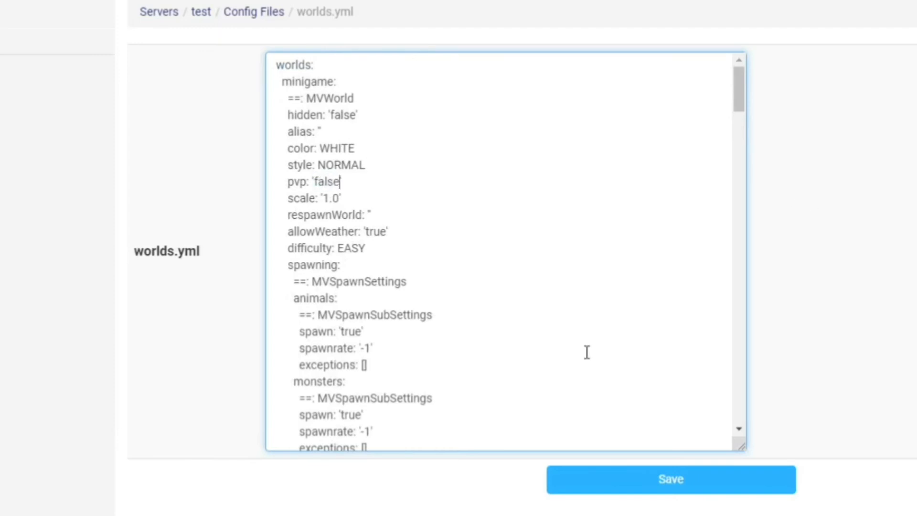
pyautogui.click(671, 478)
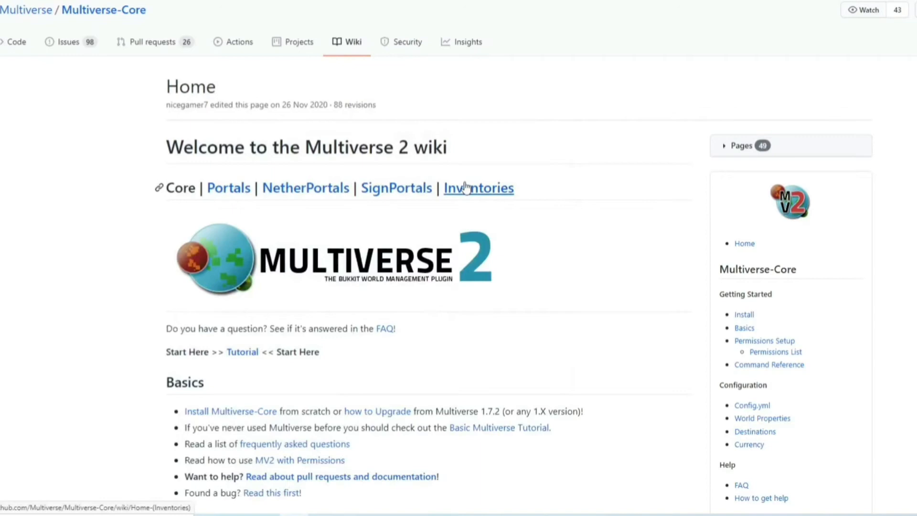
pyautogui.moveTo(461, 164)
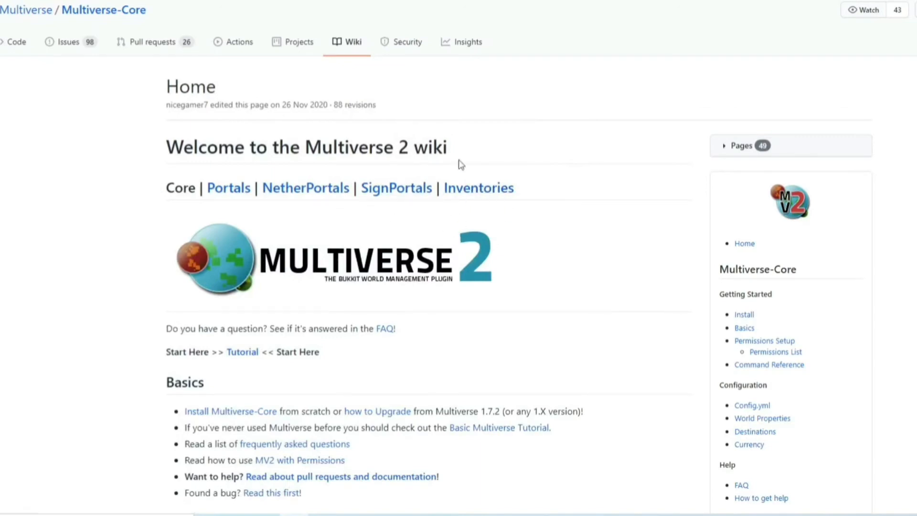
pyautogui.moveTo(489, 250)
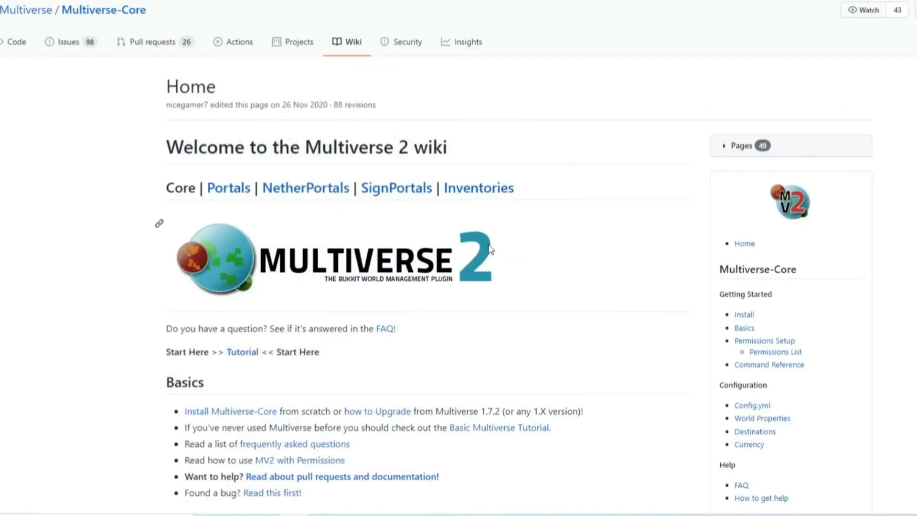
# Scroll the Multiverse-Core wiki home toward the Permissions List (Portals) link.
pyautogui.scroll(-3)
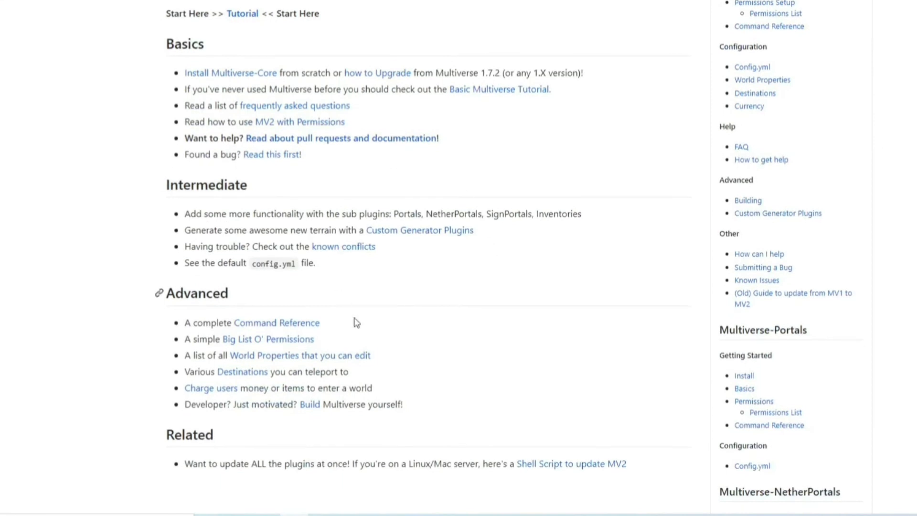
pyautogui.moveTo(267, 338)
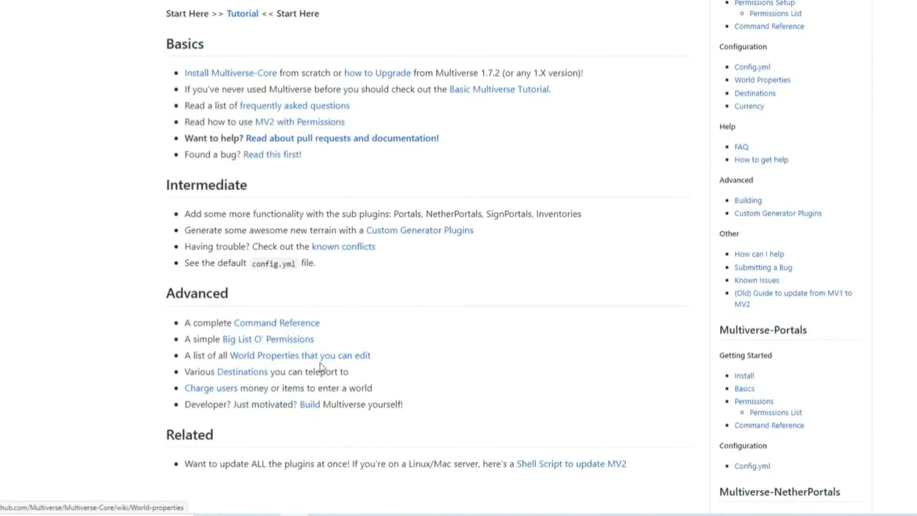
pyautogui.moveTo(447, 321)
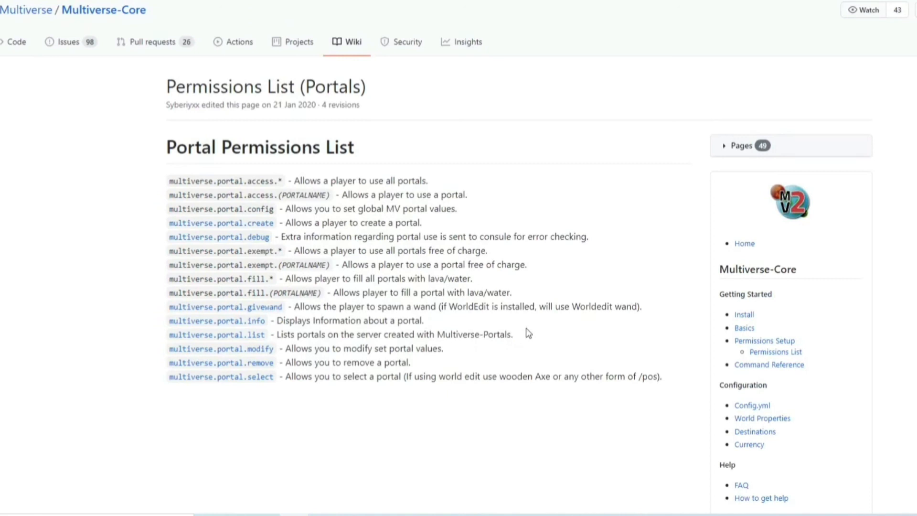
pyautogui.moveTo(530, 331)
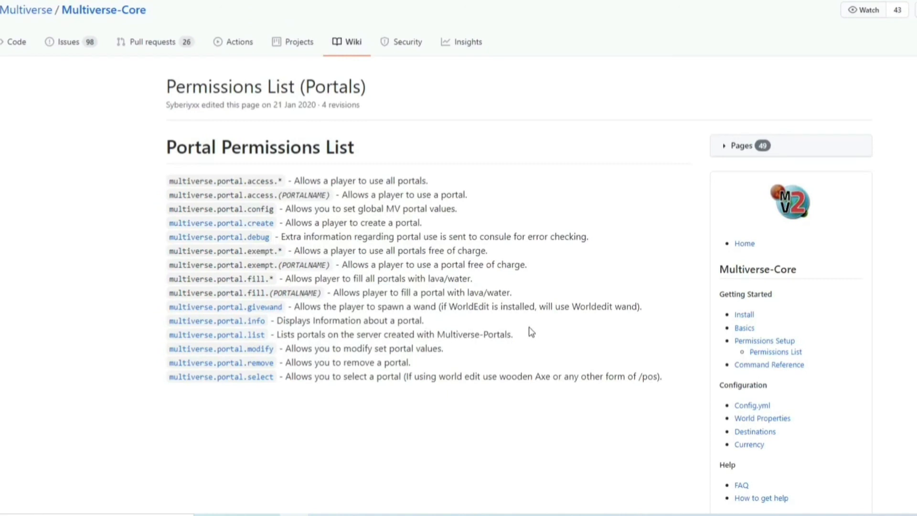